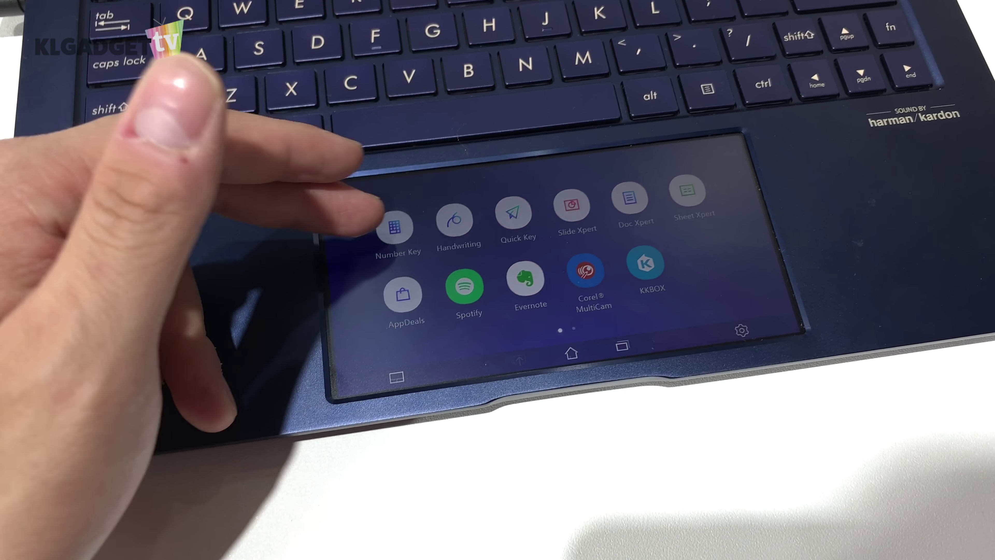
Step: Swipe the launcher to its second page showing MyASUS and Candy Crush Saga
click(396, 226)
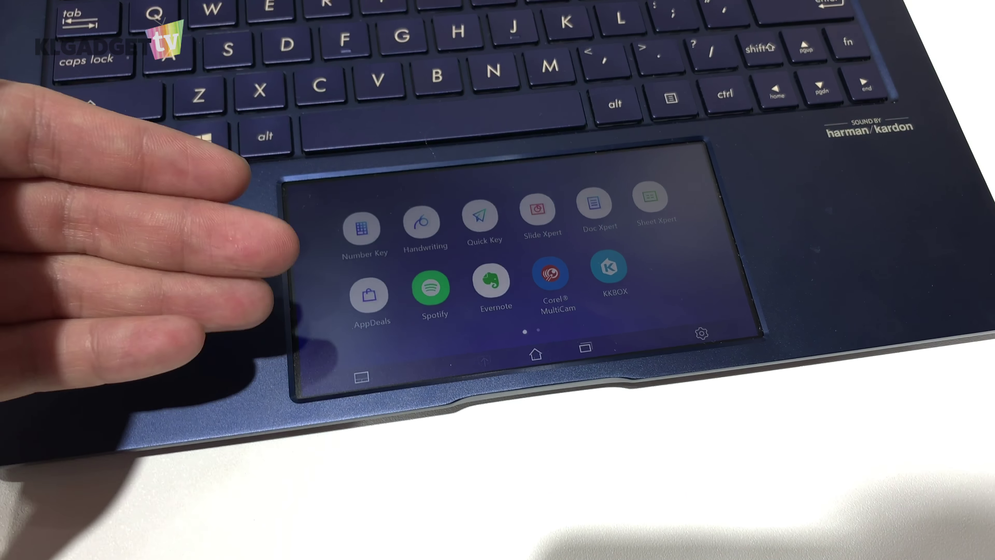
scroll(left, 3)
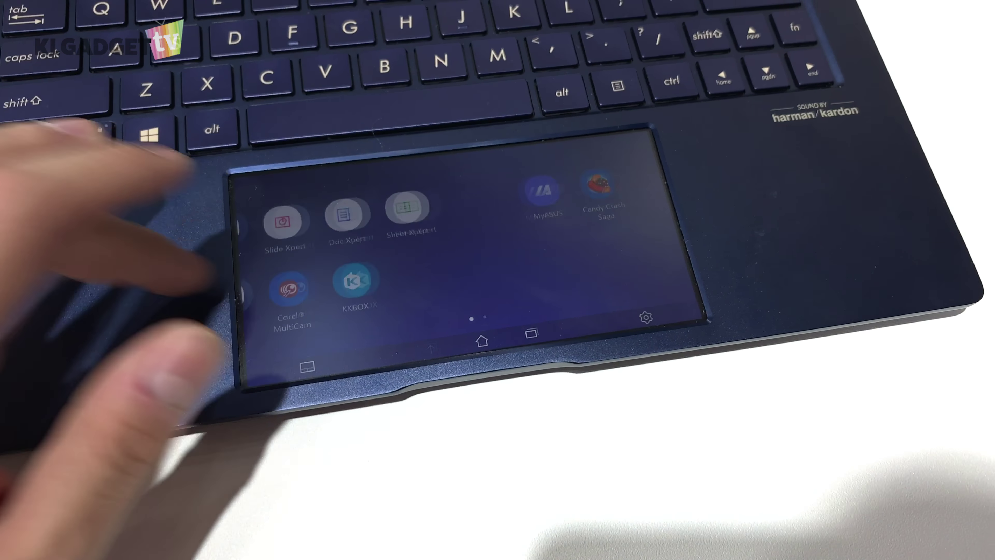